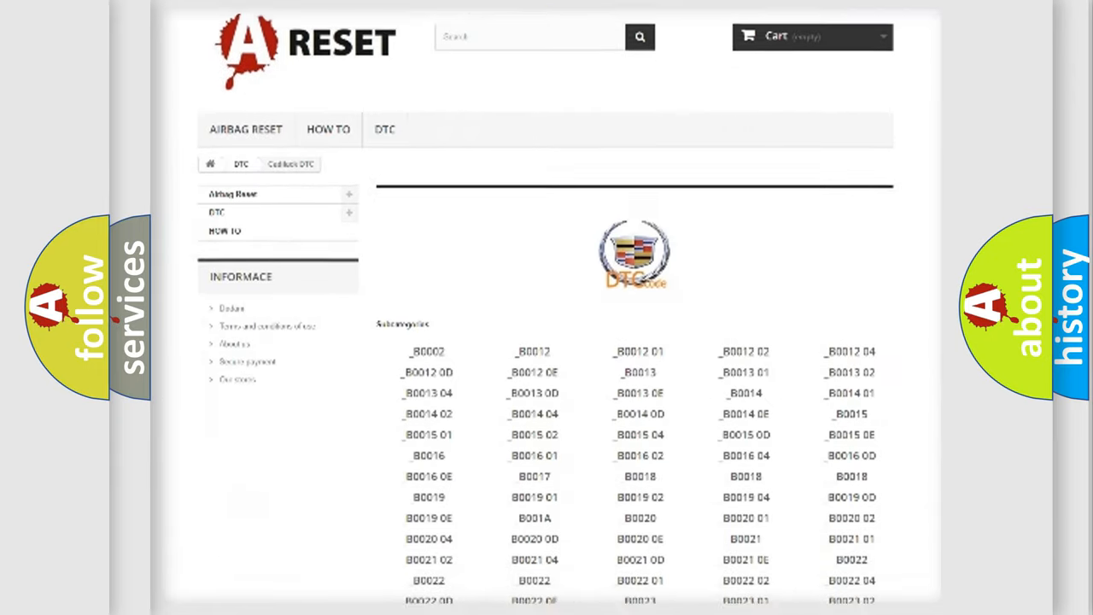
{"action": "scroll", "scroll_direction": "down", "scroll_amount": 3}
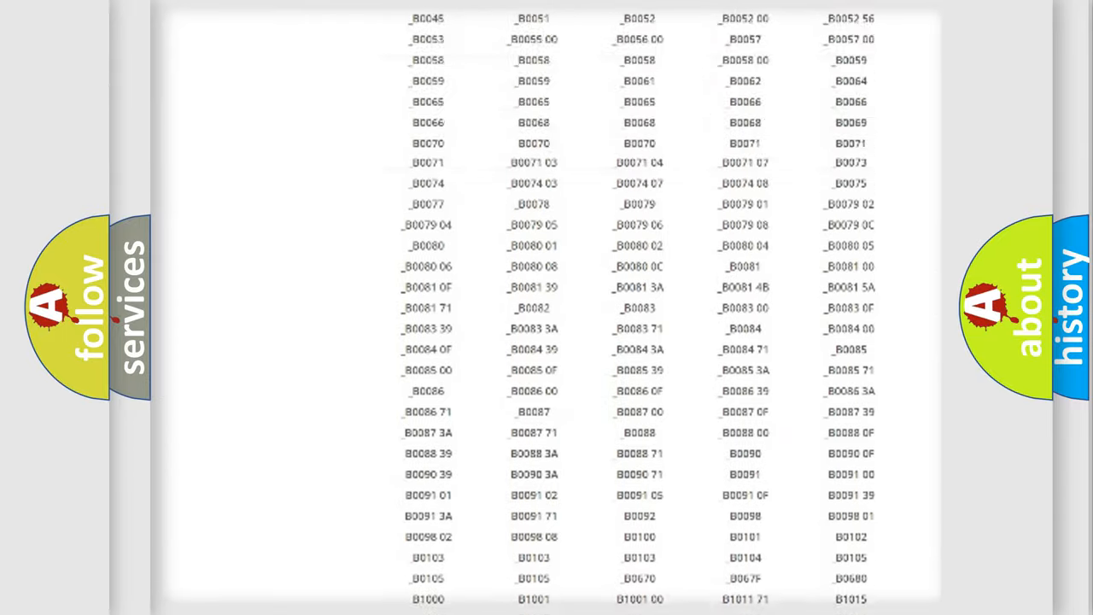